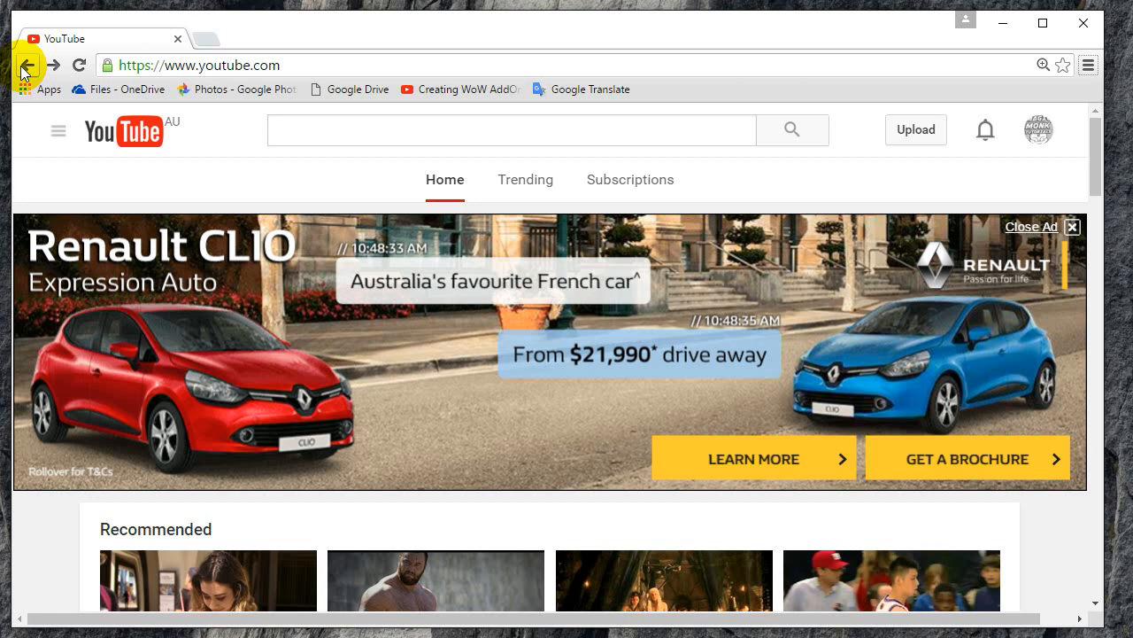
pyautogui.moveTo(1050, 135)
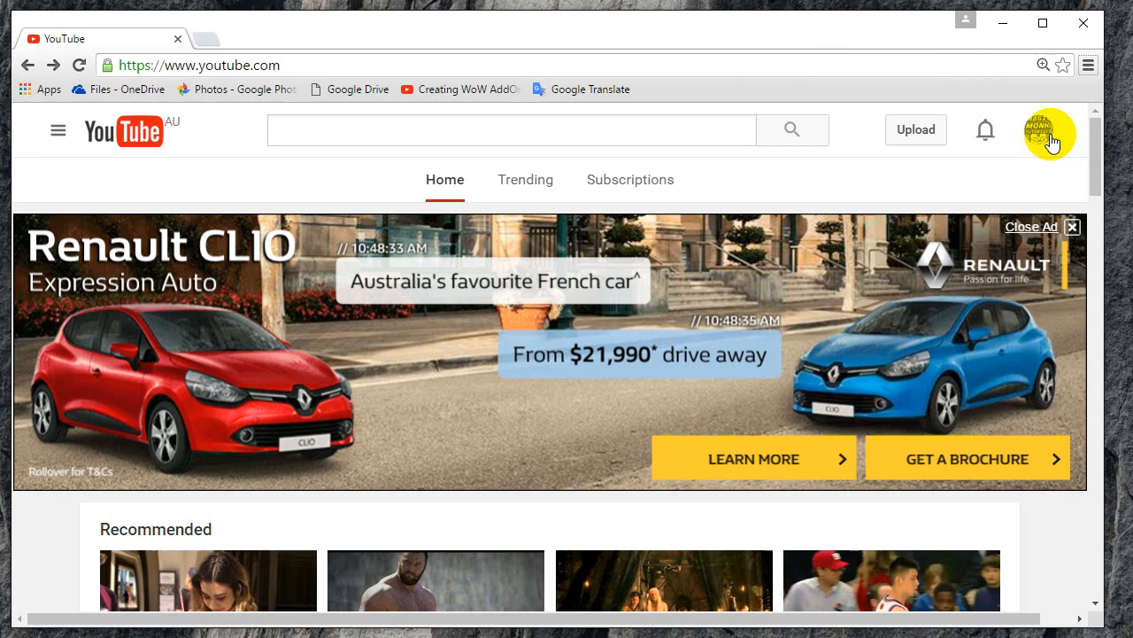
pyautogui.moveTo(269, 55)
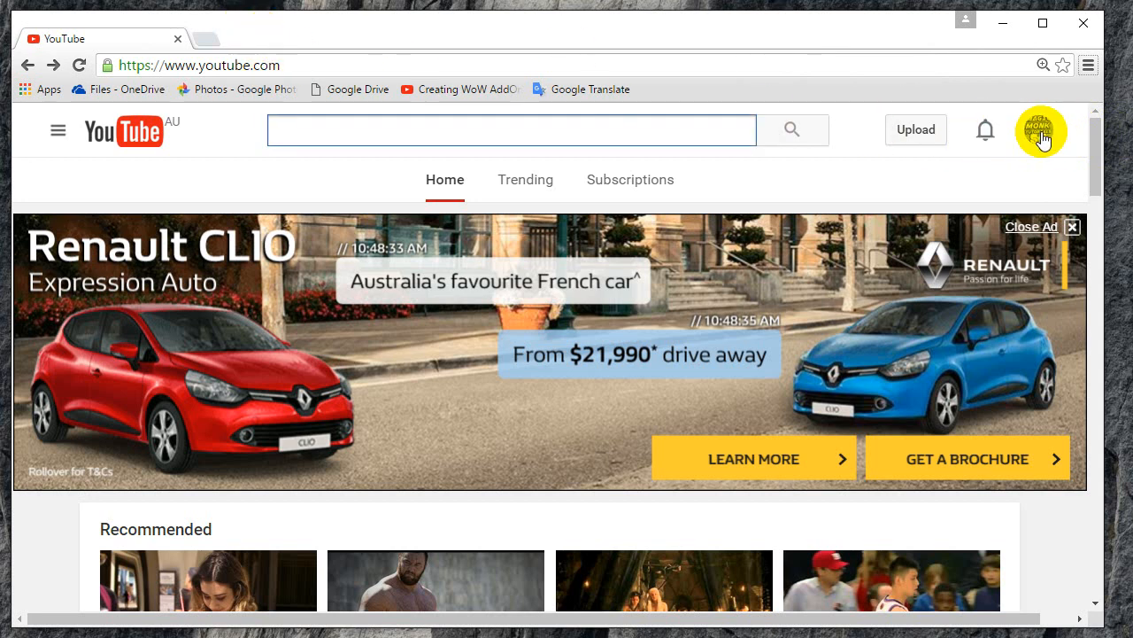
# Step: Bring up the account menu for the signed-in YouTube channel from the avatar
pyautogui.click(1039, 131)
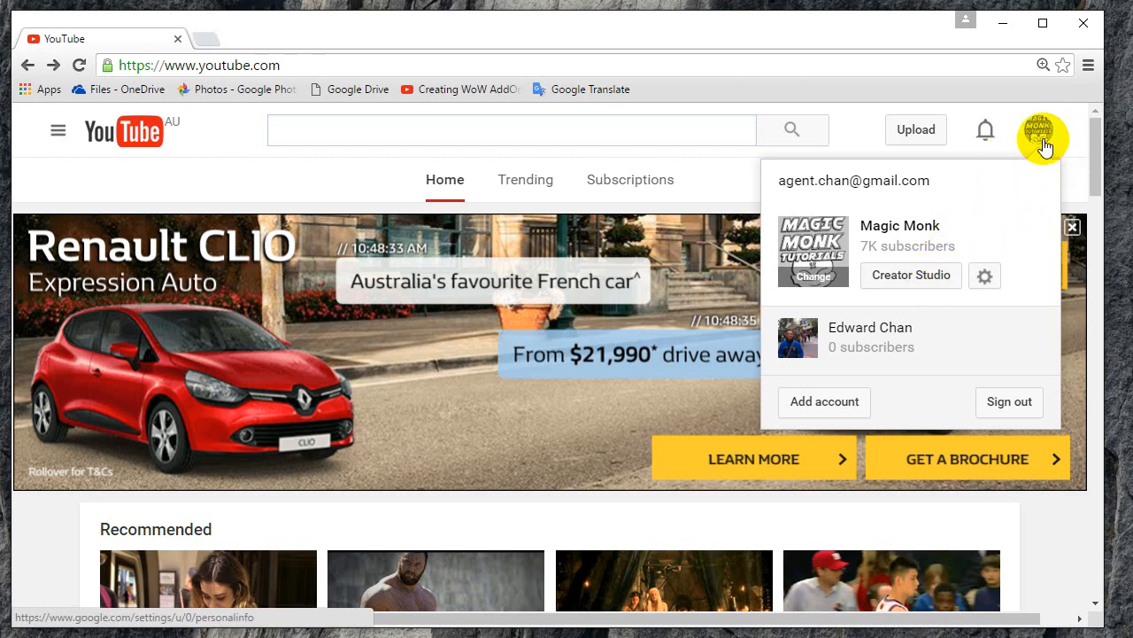
pyautogui.click(910, 277)
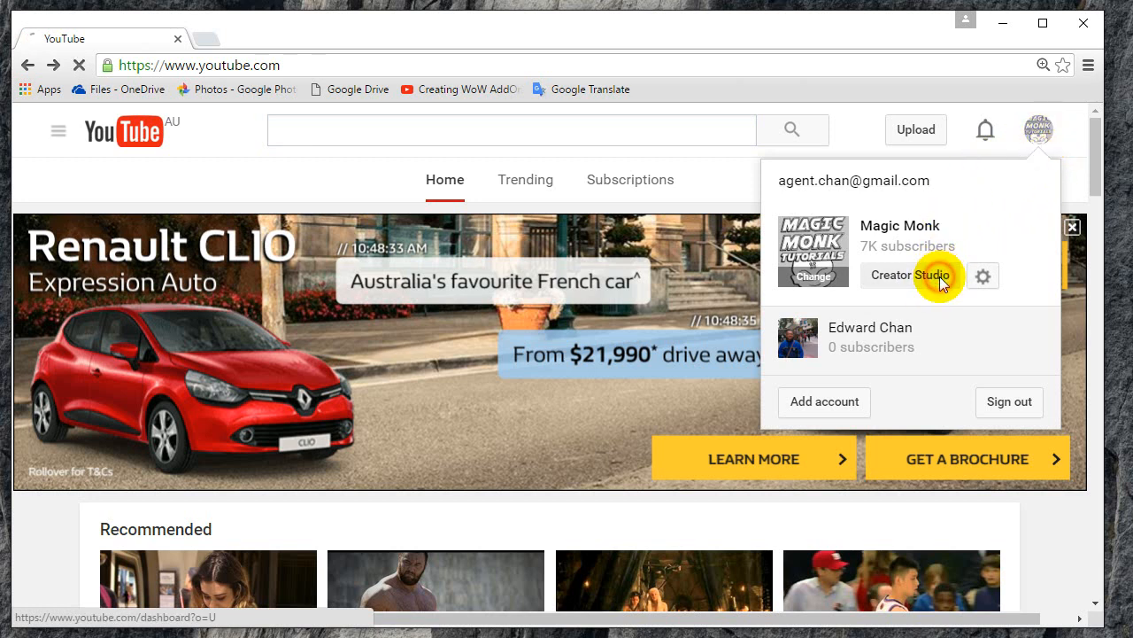
# Step: Go to Creator Studio's Video Manager and search the uploads for 'pushup'
pyautogui.click(910, 277)
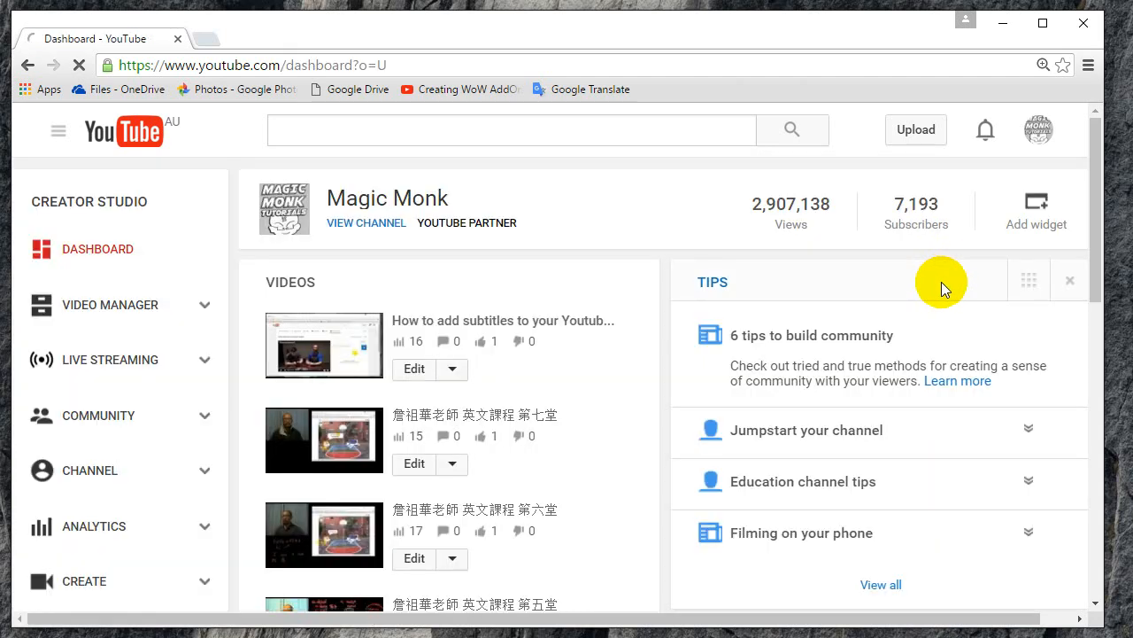
pyautogui.moveTo(350, 333)
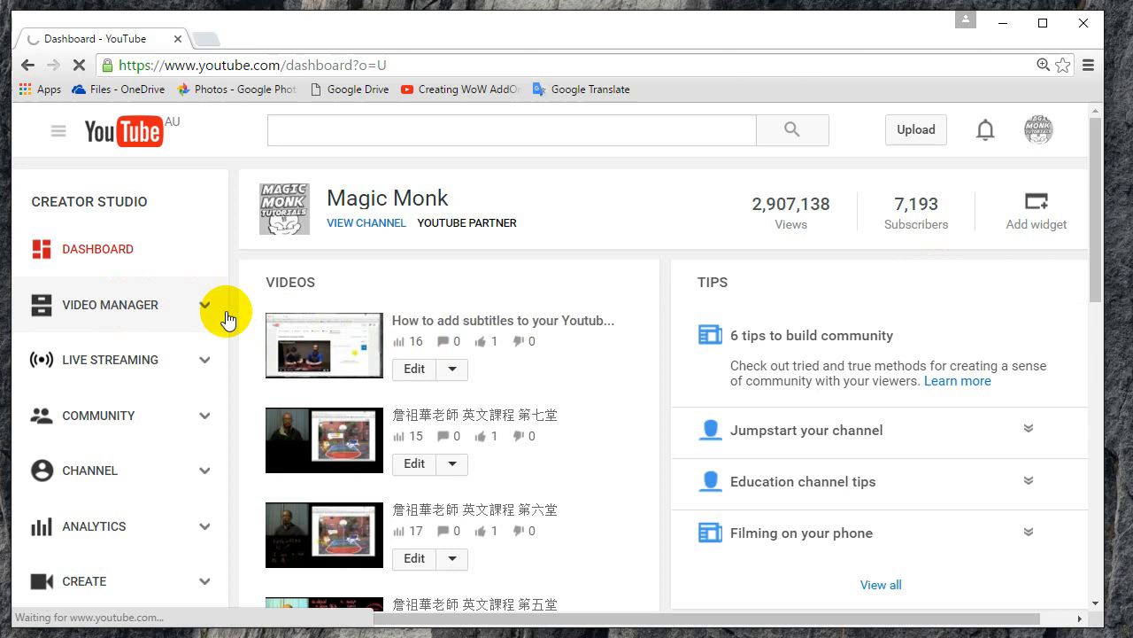
pyautogui.click(110, 305)
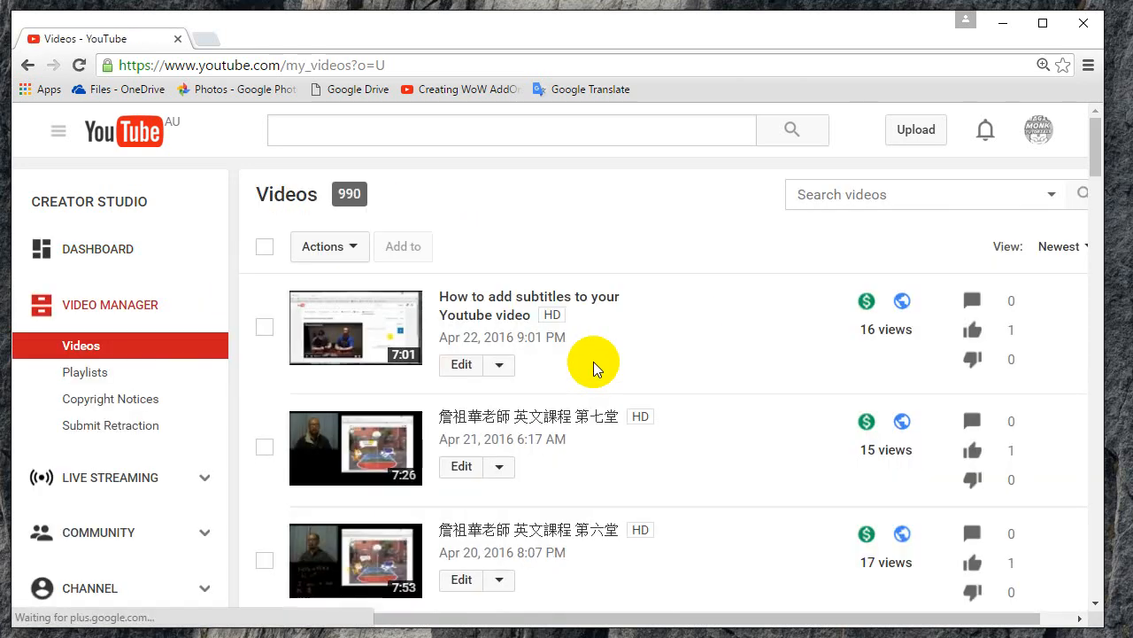
pyautogui.moveTo(1102, 168)
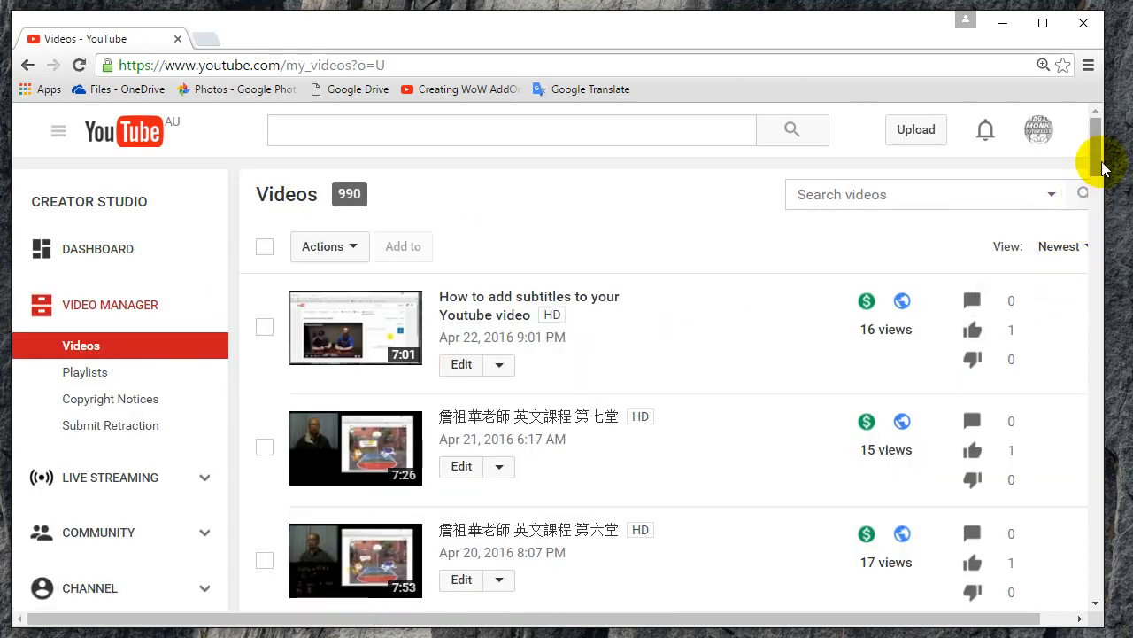
pyautogui.moveTo(825, 248)
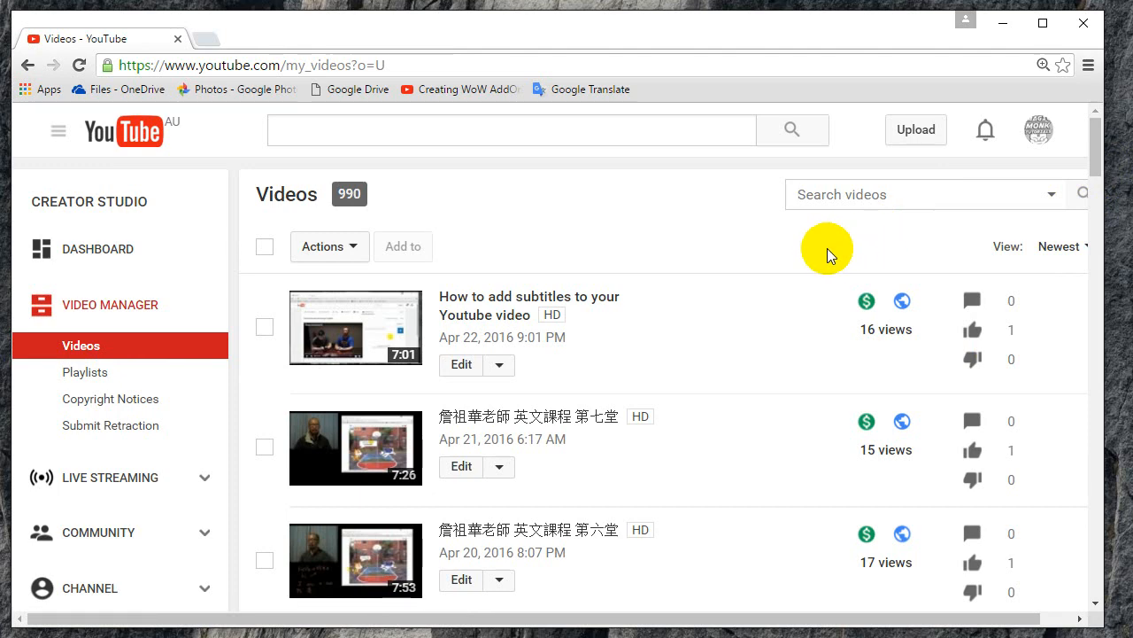
pyautogui.write('pus')
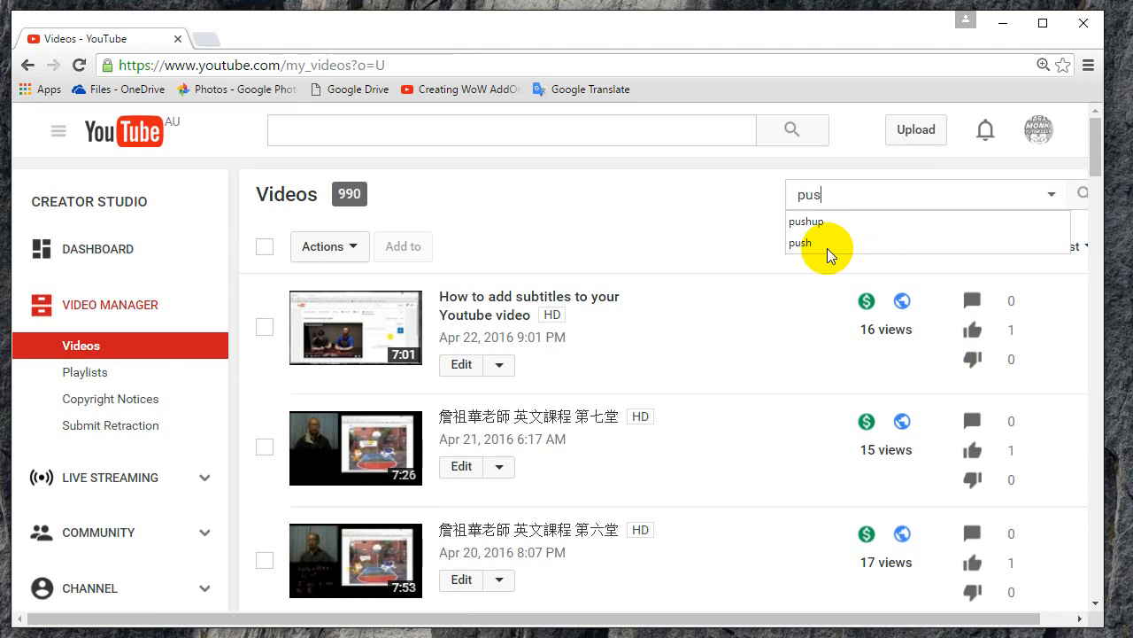
pyautogui.click(806, 222)
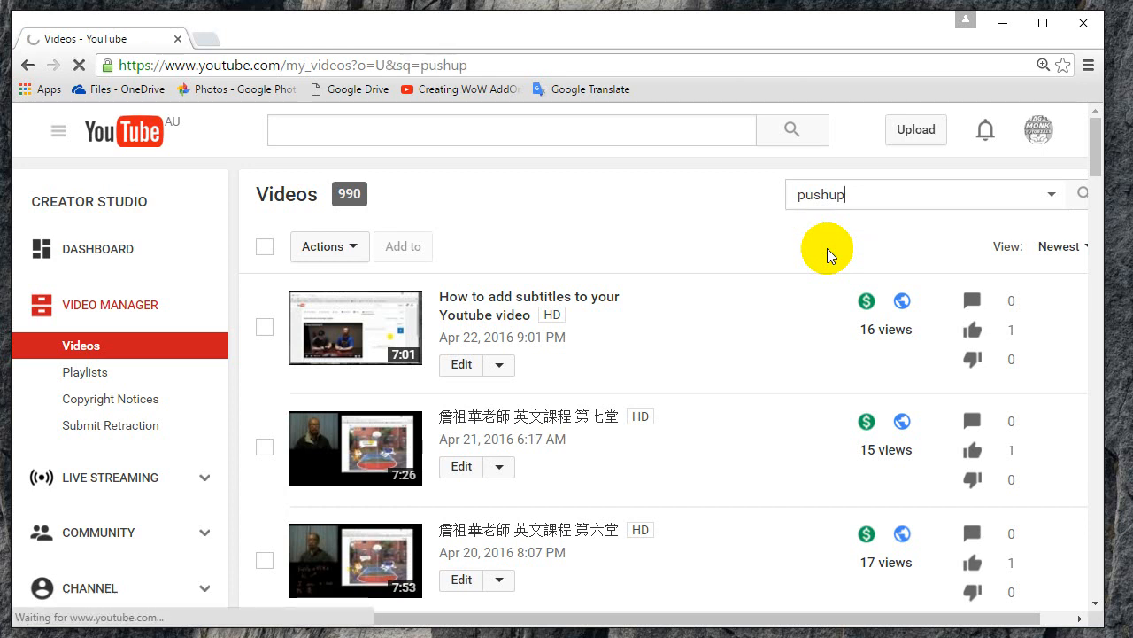
# Step: Start the MP4 download of the pushup video from its Edit dropdown
pyautogui.click(1082, 193)
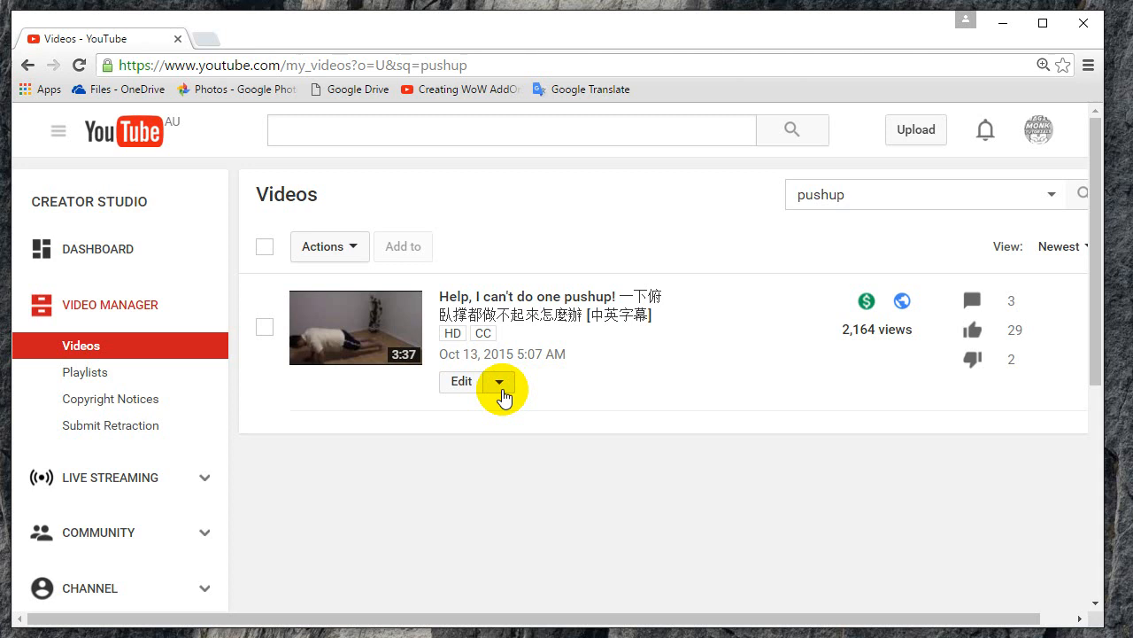
pyautogui.click(499, 380)
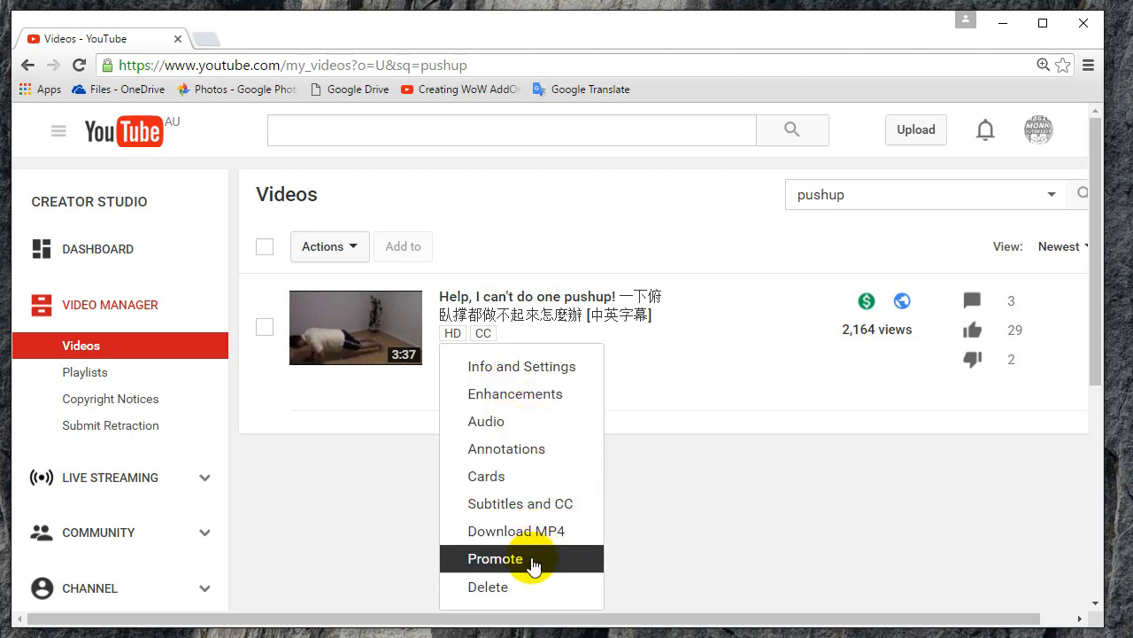
pyautogui.moveTo(517, 532)
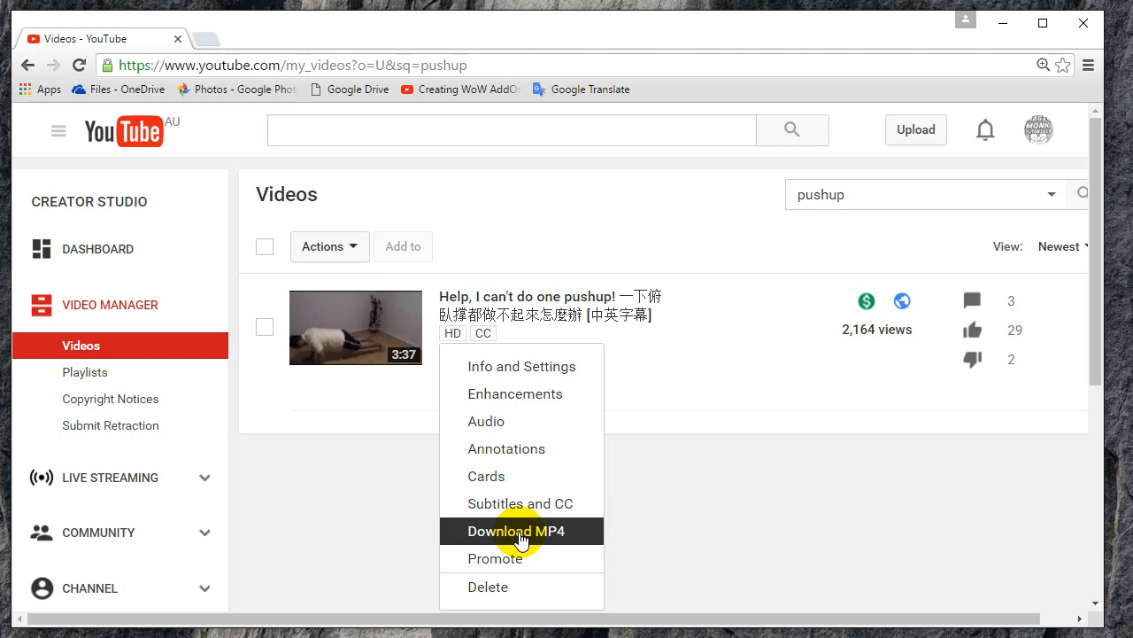
pyautogui.click(515, 532)
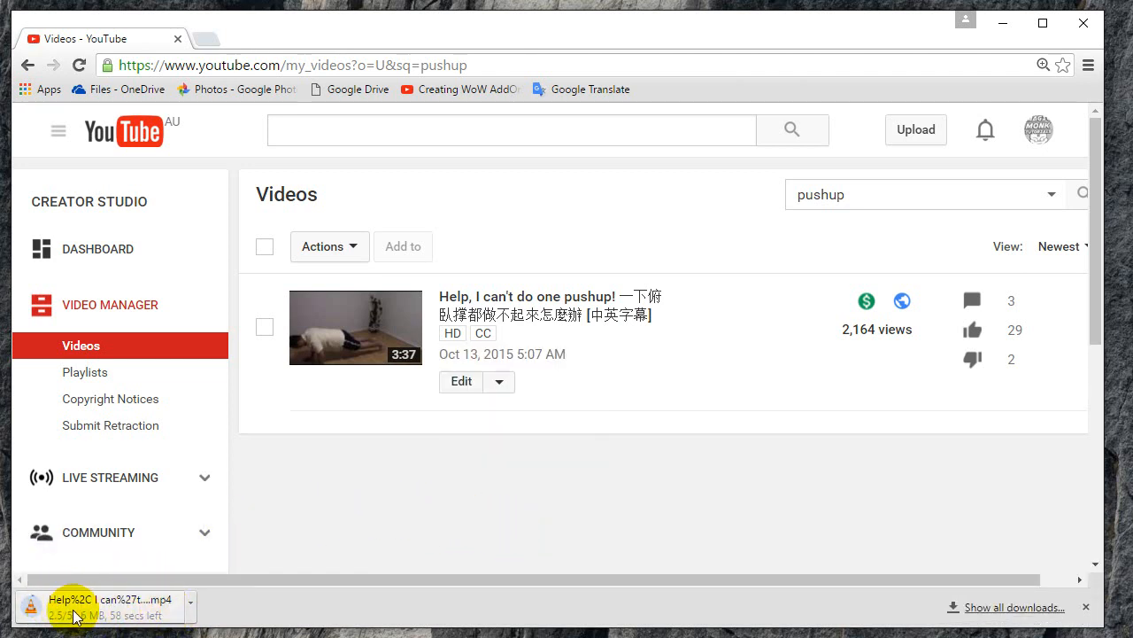
pyautogui.moveTo(478, 450)
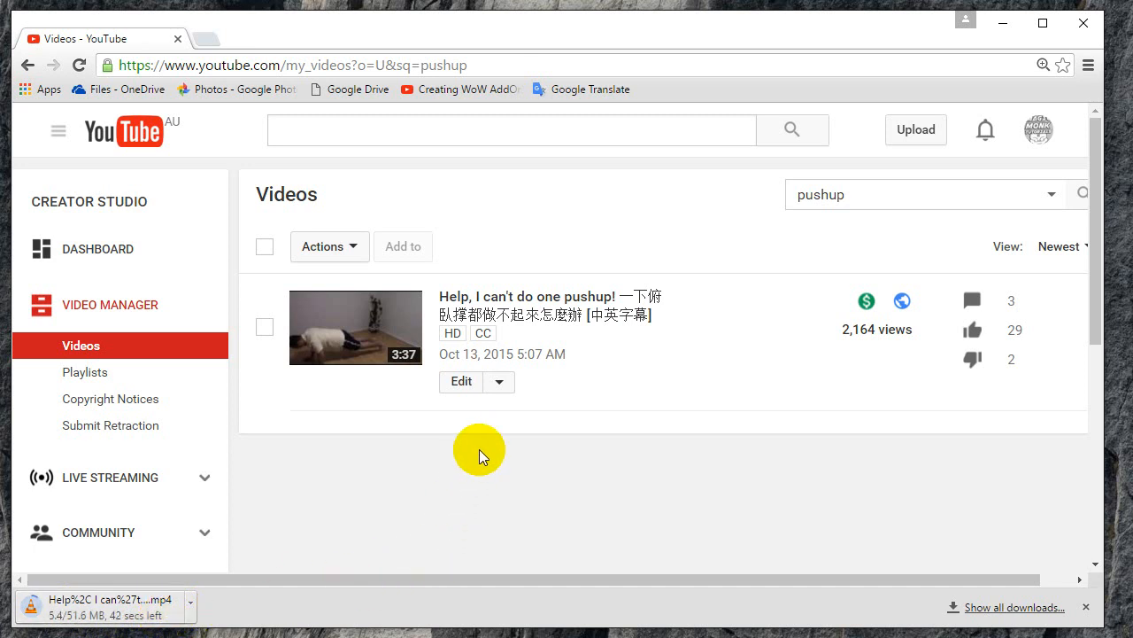
# Step: View the pushup video's published English subtitles under Subtitles and CC
pyautogui.click(499, 381)
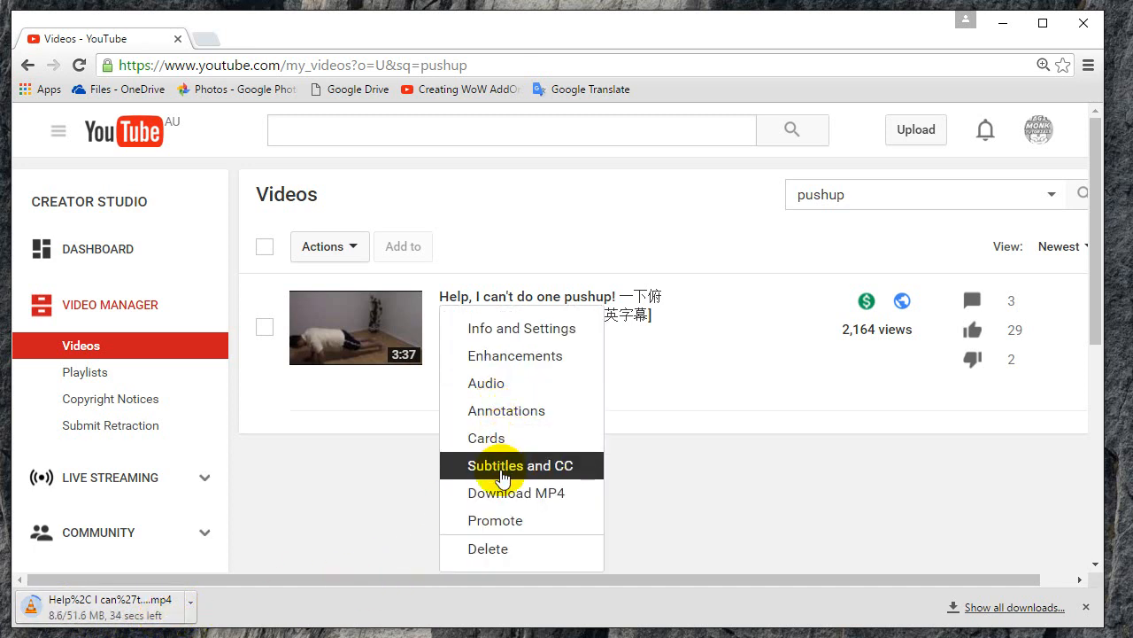
pyautogui.click(521, 464)
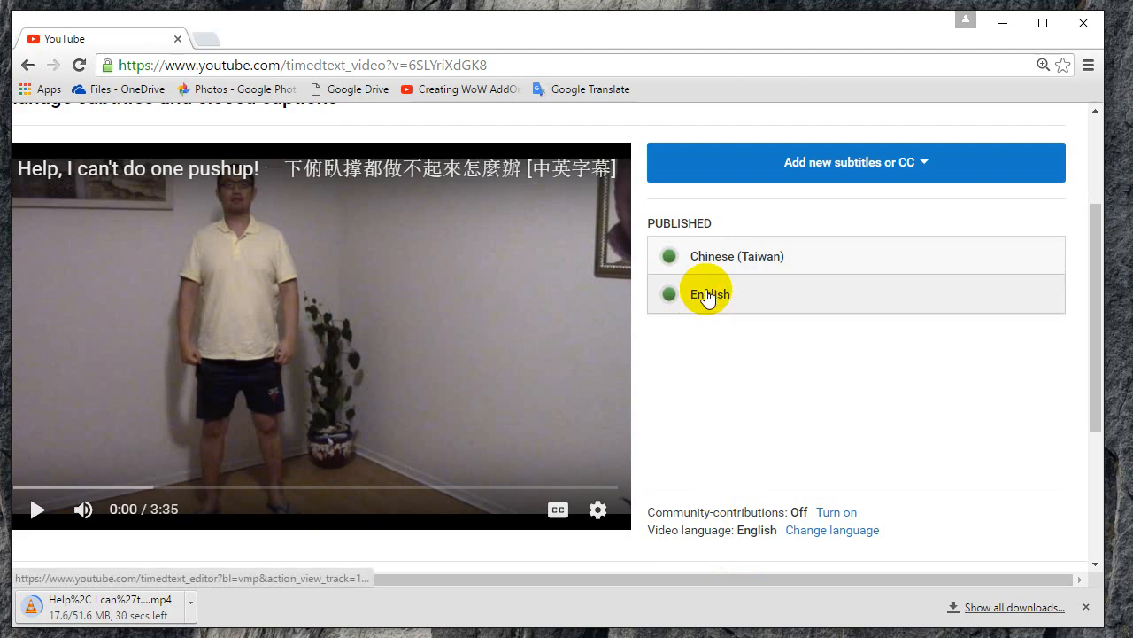
pyautogui.click(708, 294)
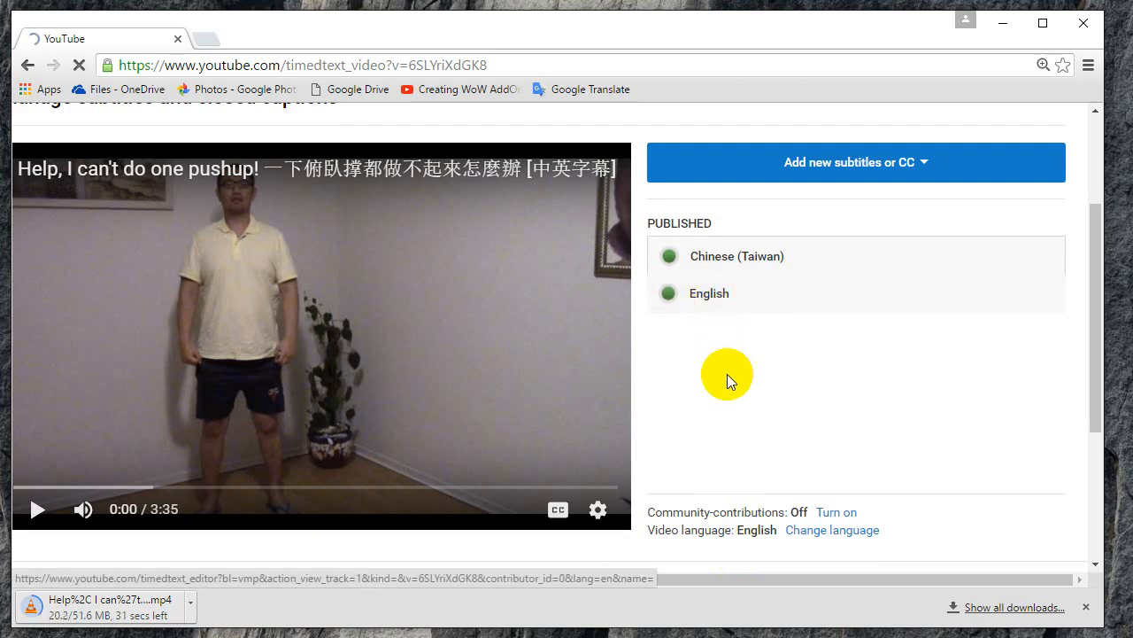
pyautogui.click(708, 294)
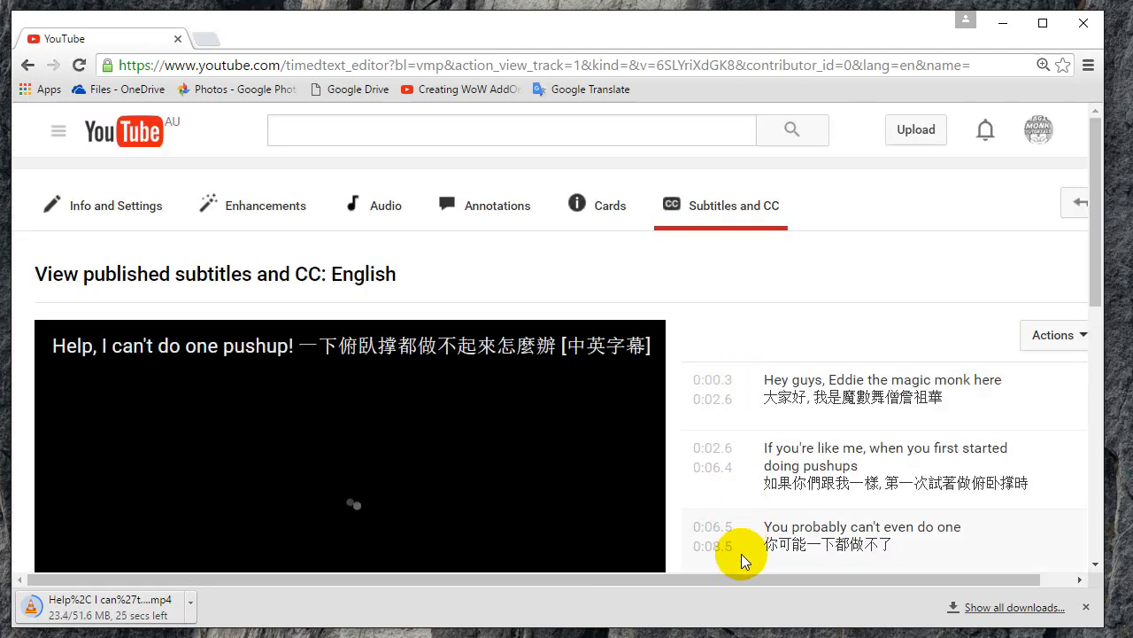
# Step: Download the English subtitles as a captions.srt file via Actions
pyautogui.scroll(-3)
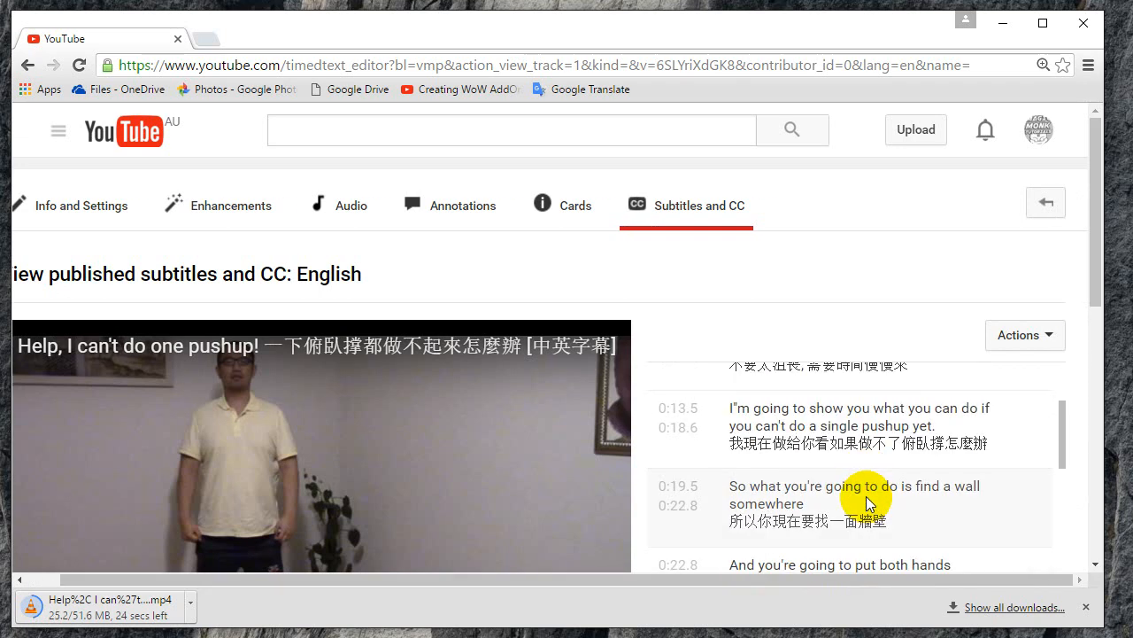
pyautogui.click(1024, 335)
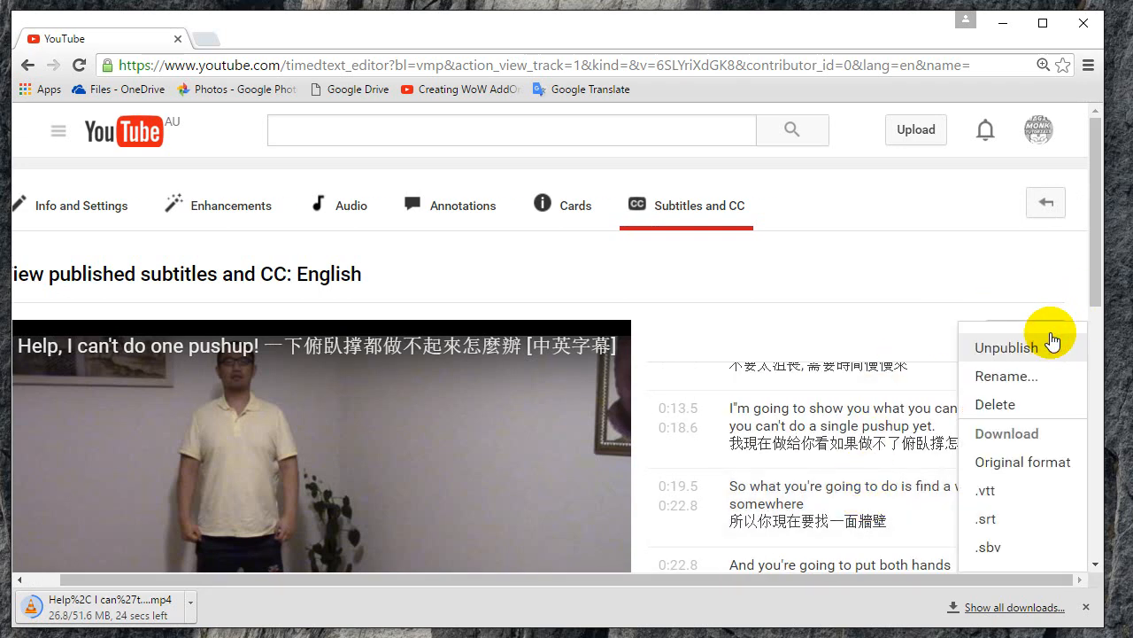
pyautogui.moveTo(992, 514)
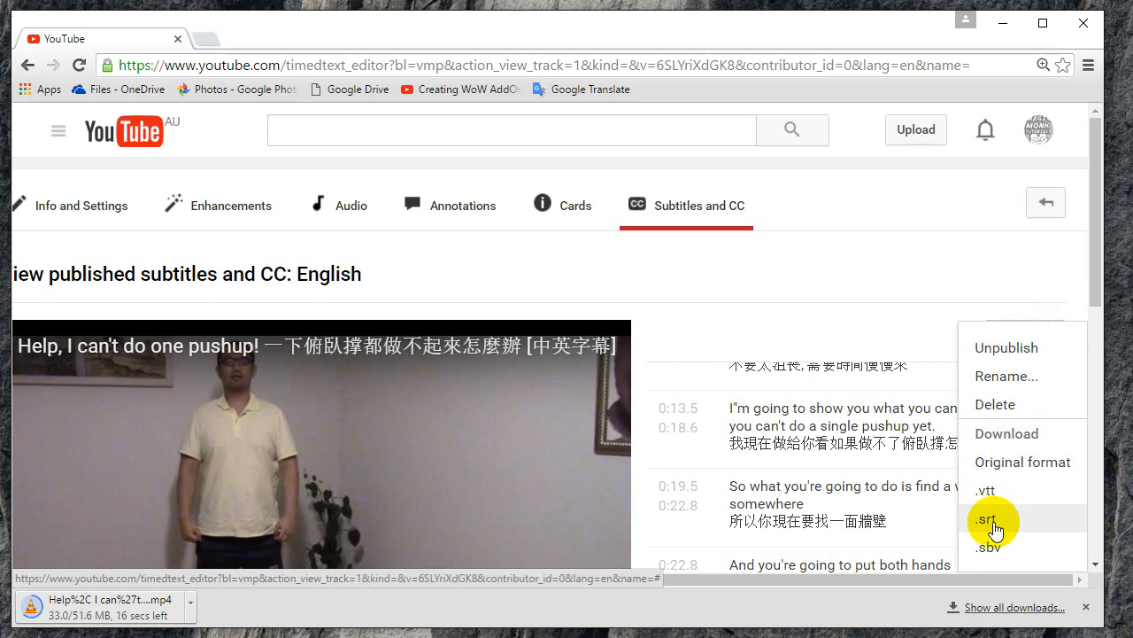
pyautogui.click(986, 519)
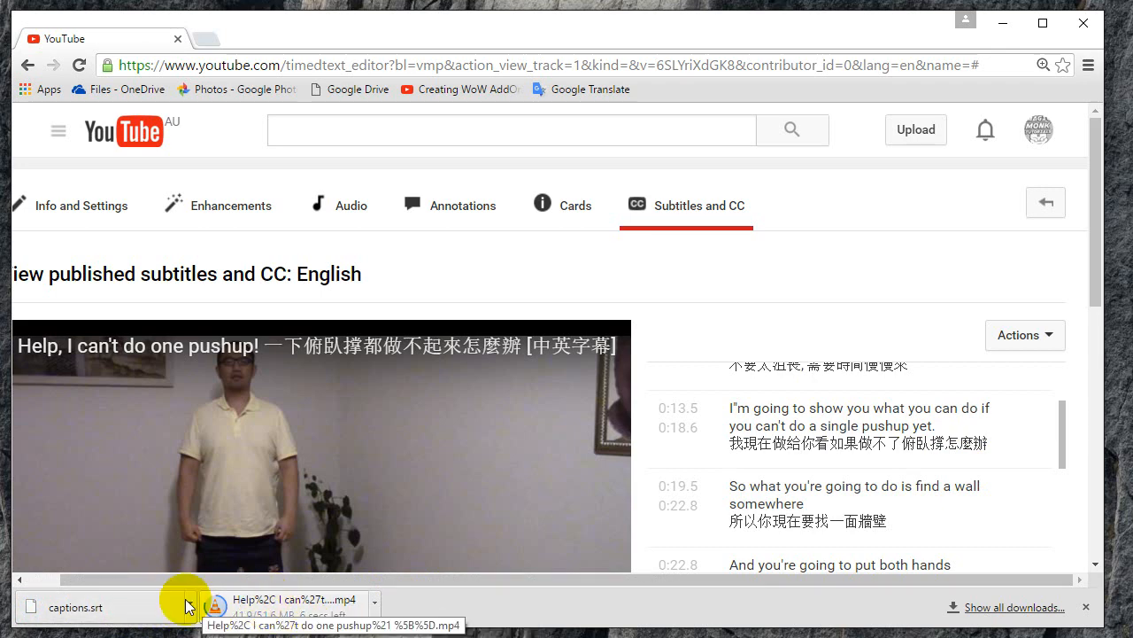
pyautogui.moveTo(234, 605)
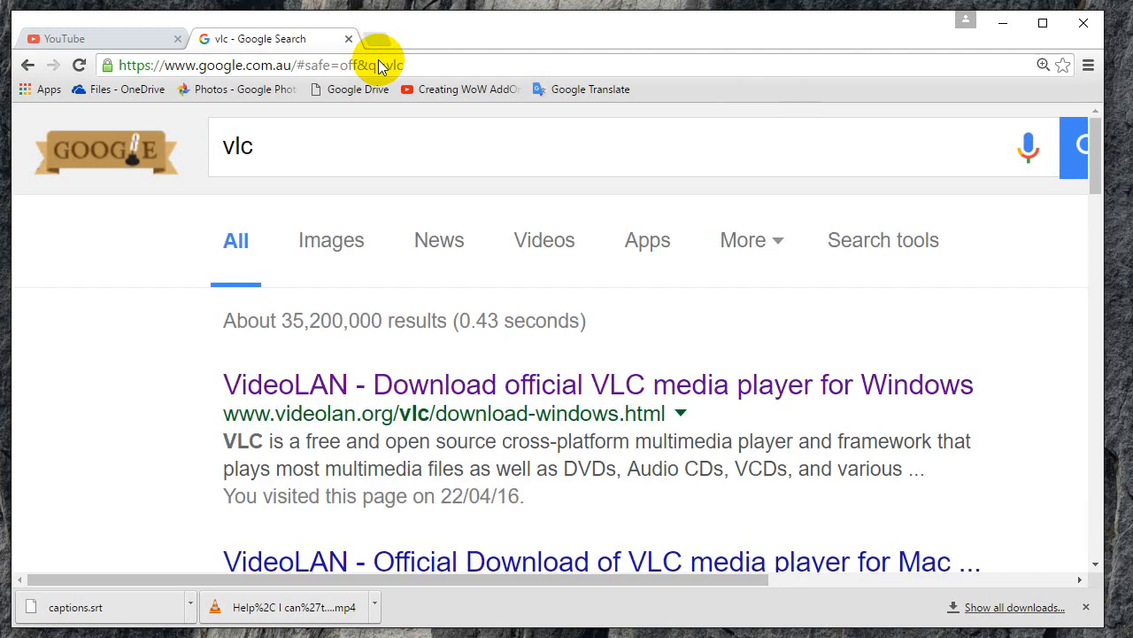
pyautogui.moveTo(482, 385)
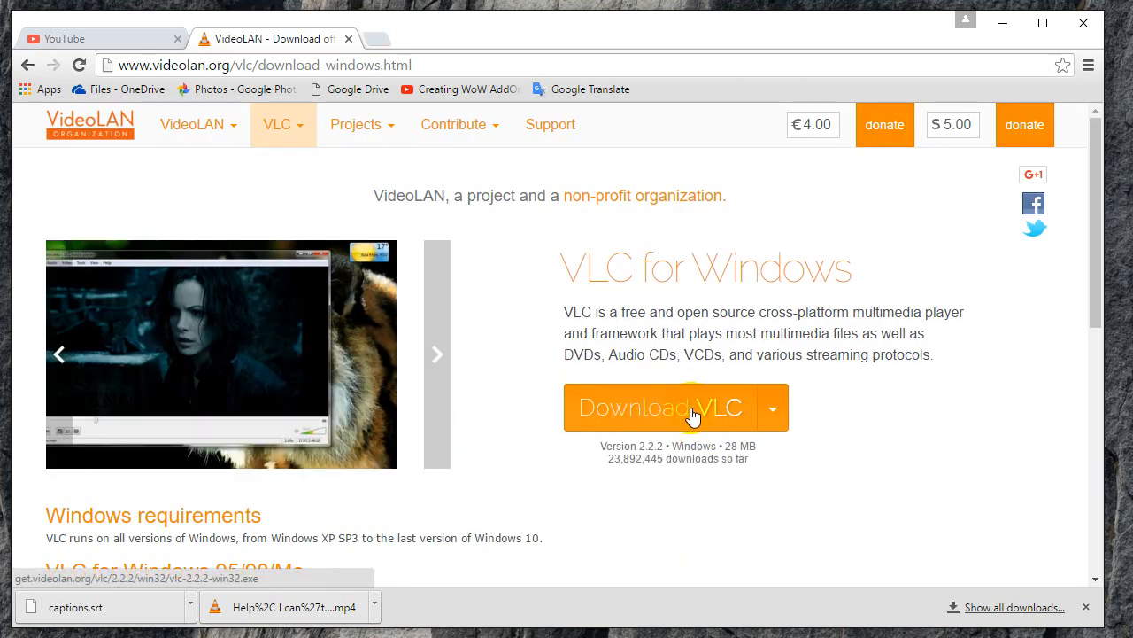
# Step: Start the VLC for Windows download from the VideoLAN site
pyautogui.click(436, 354)
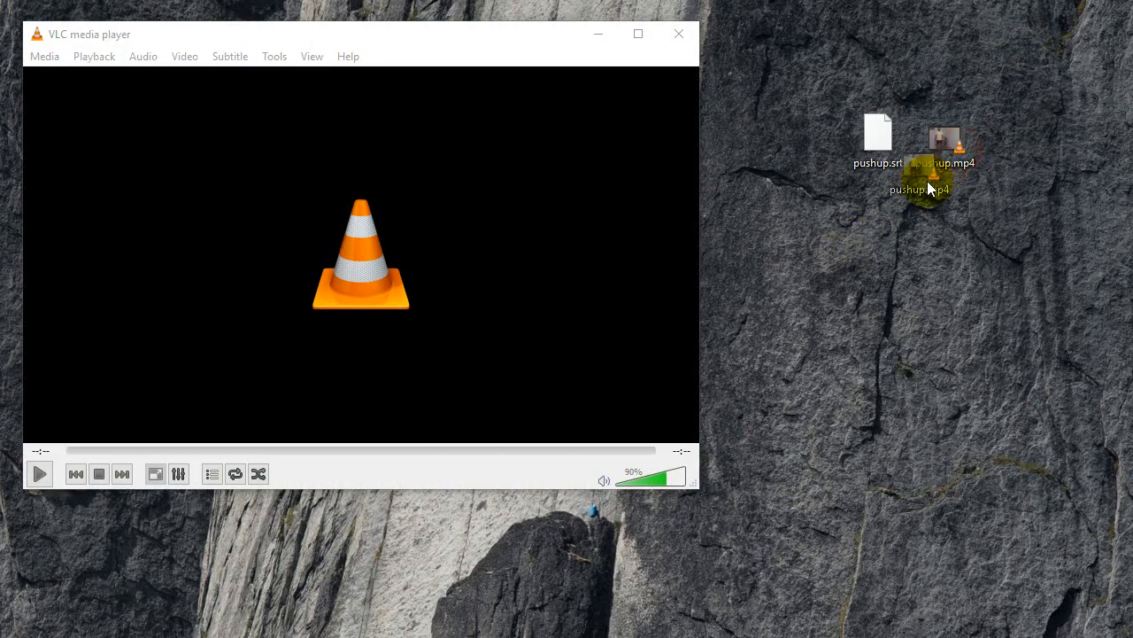
# Step: Play pushup.mp4 from the desktop in VLC with its pushup.srt subtitles showing
pyautogui.doubleClick(946, 141)
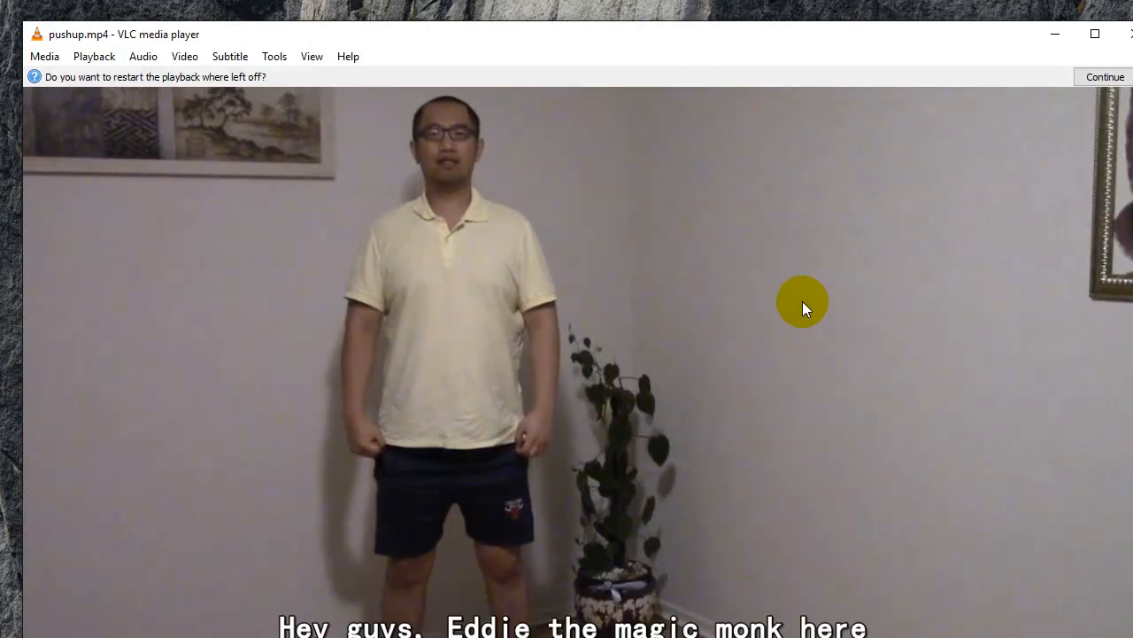